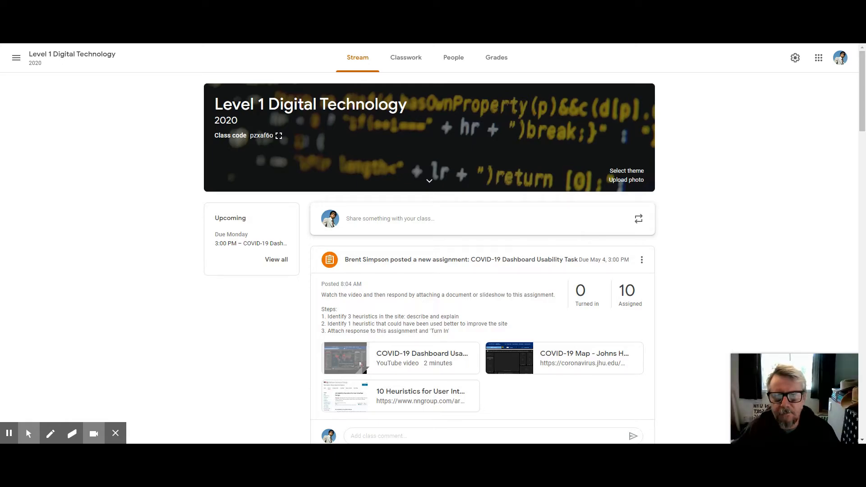
{"action": "mouse_move", "coordinate": [551, 171]}
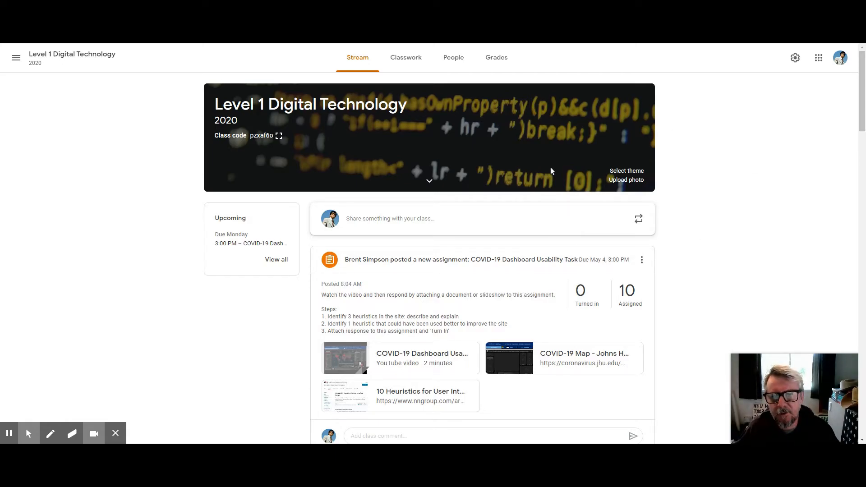
{"action": "mouse_move", "coordinate": [737, 234]}
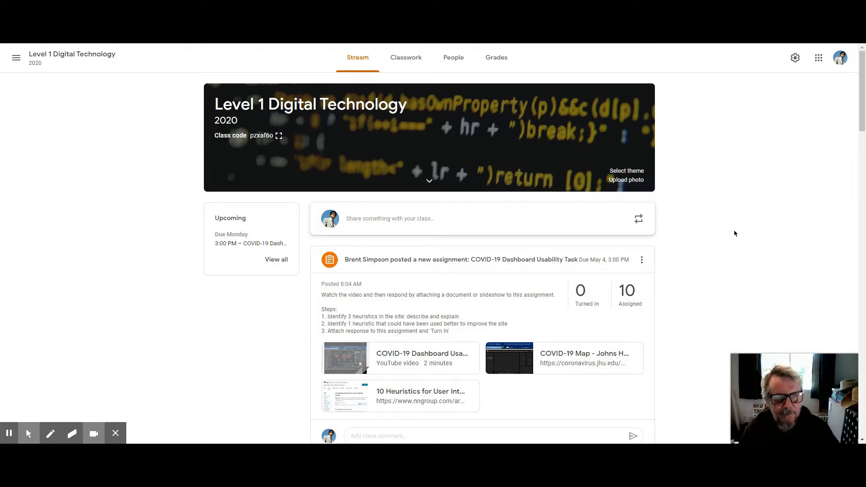
Show Level 1 Digital Technology's Classwork page with topics like Demonstrate Understanding of HCI.
{"action": "scroll", "scroll_direction": "down", "scroll_amount": 3}
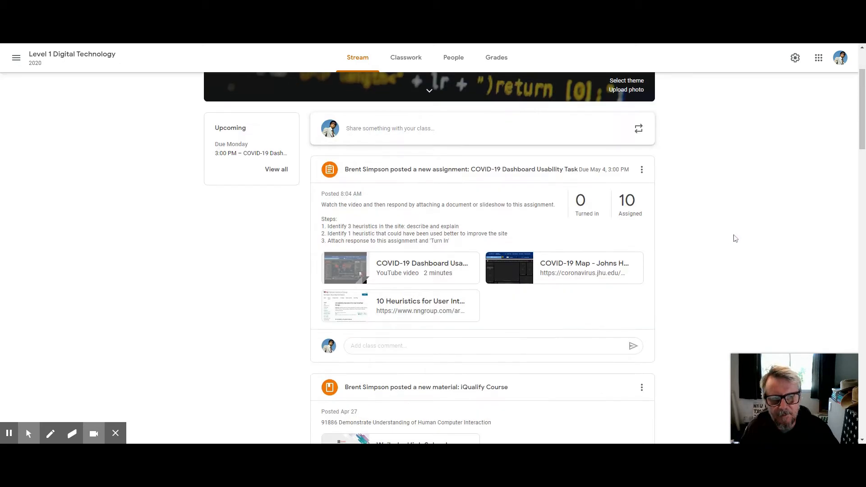
{"action": "scroll", "scroll_direction": "up", "scroll_amount": 3}
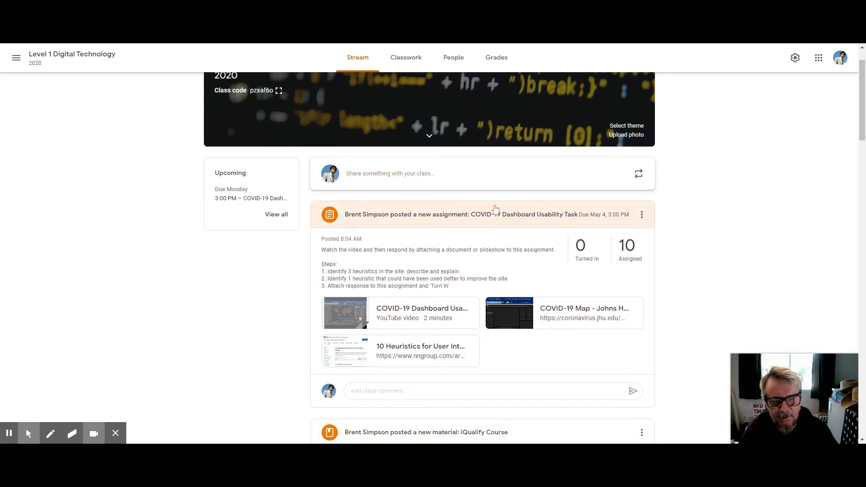
{"action": "mouse_move", "coordinate": [679, 412]}
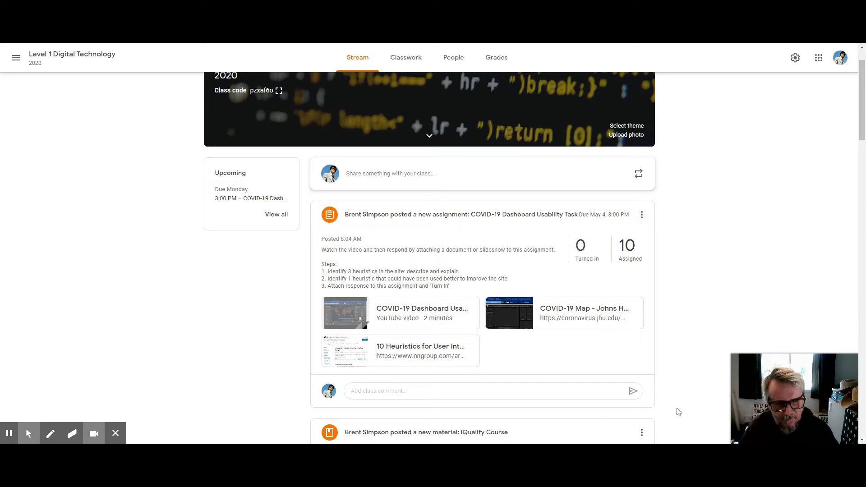
{"action": "mouse_move", "coordinate": [305, 224]}
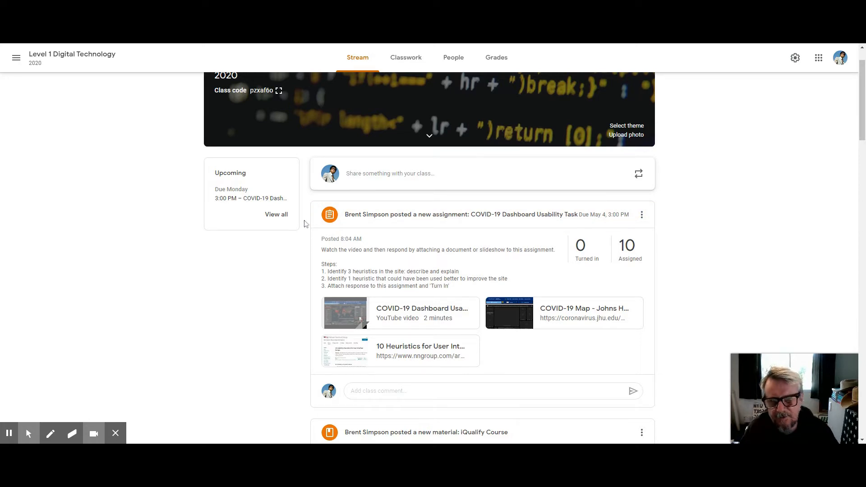
{"action": "mouse_move", "coordinate": [406, 57]}
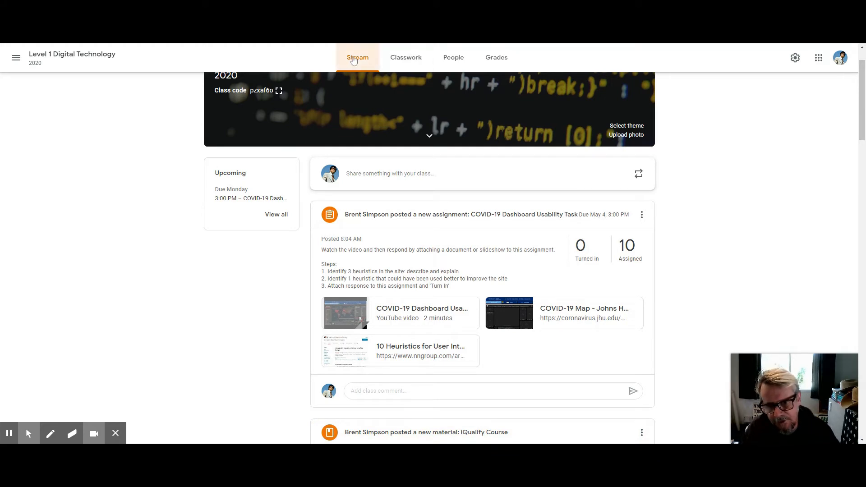
{"action": "mouse_move", "coordinate": [406, 57]}
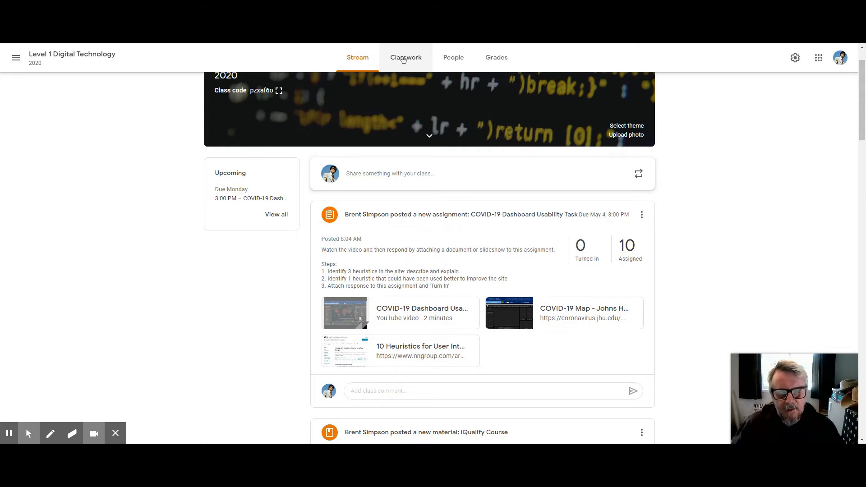
{"action": "left_click", "coordinate": [406, 57]}
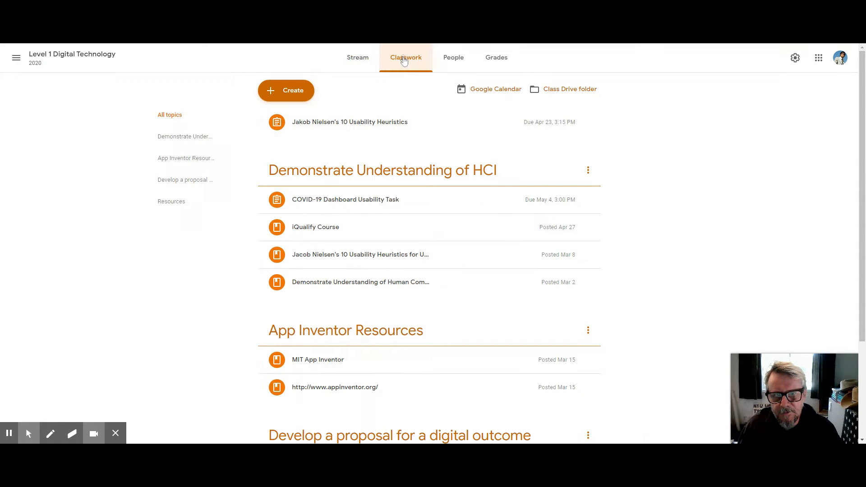
{"action": "mouse_move", "coordinate": [676, 237]}
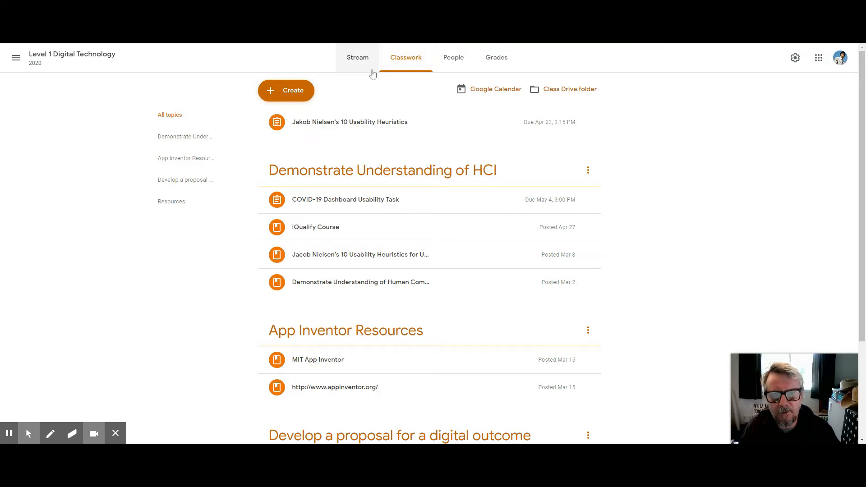
Open Level 1 Digital Technology's class settings down to the Classwork on the stream options.
{"action": "left_click", "coordinate": [795, 57]}
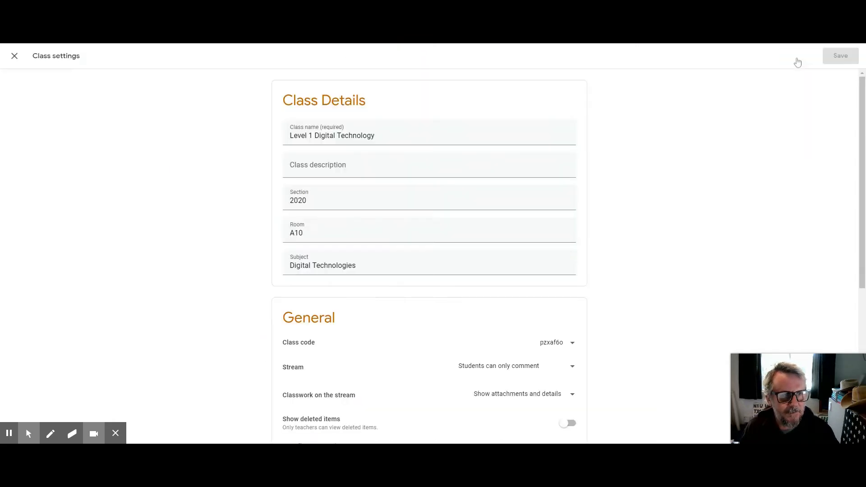
{"action": "mouse_move", "coordinate": [633, 168]}
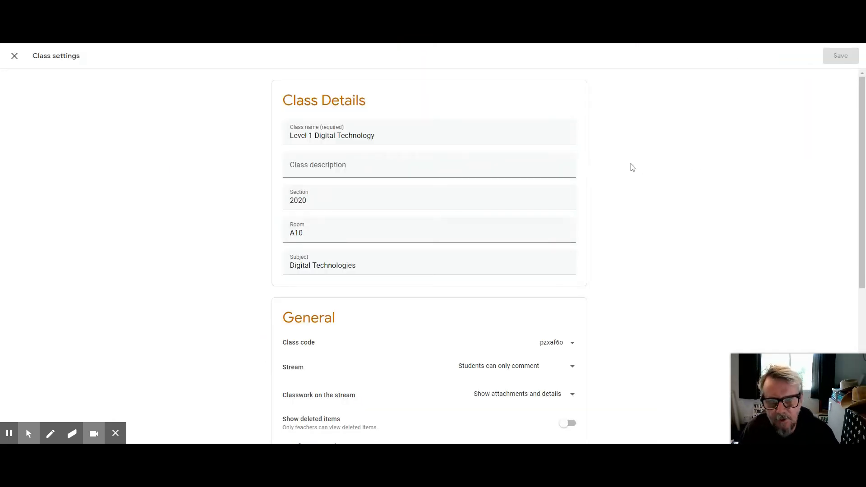
{"action": "scroll", "scroll_direction": "down", "scroll_amount": 3}
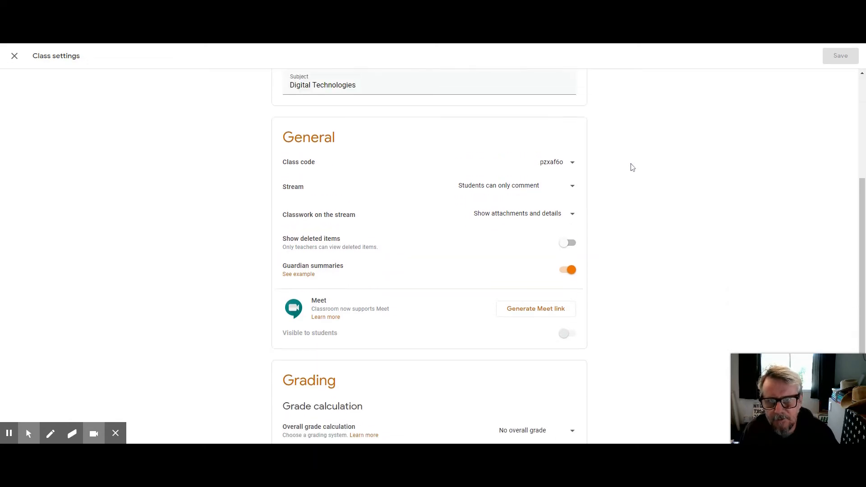
{"action": "mouse_move", "coordinate": [434, 207]}
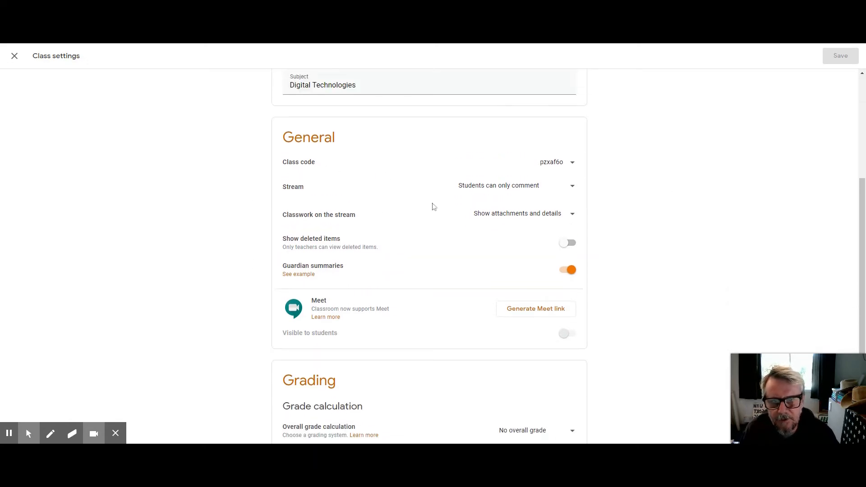
{"action": "mouse_move", "coordinate": [411, 168]}
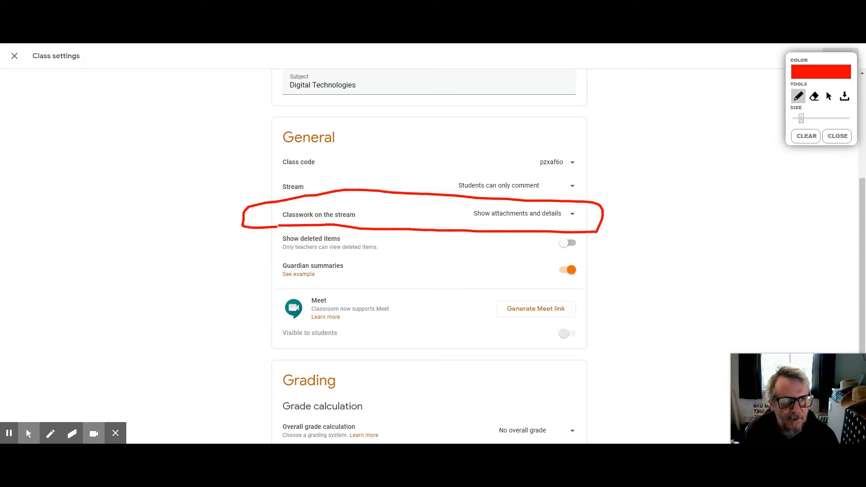
{"action": "left_click", "coordinate": [836, 136]}
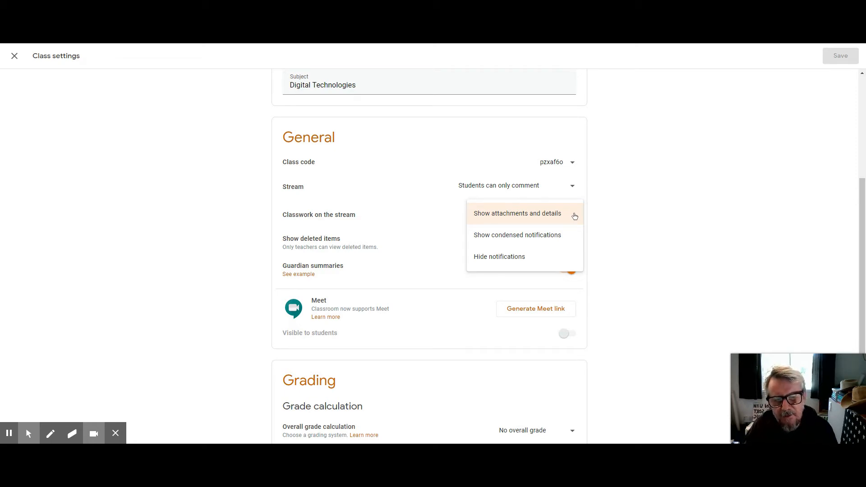
{"action": "mouse_move", "coordinate": [766, 131]}
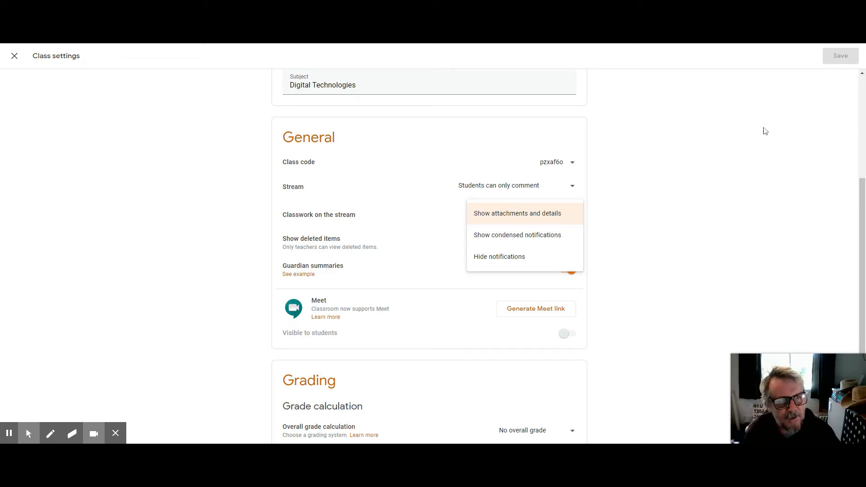
Set Classwork on the stream to 'Show attachments and details' under General.
{"action": "left_click", "coordinate": [50, 433]}
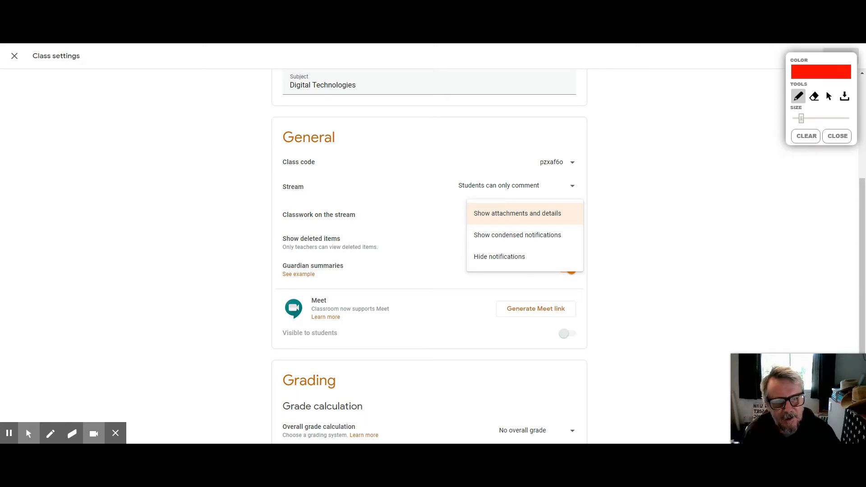
{"action": "left_click", "coordinate": [517, 214]}
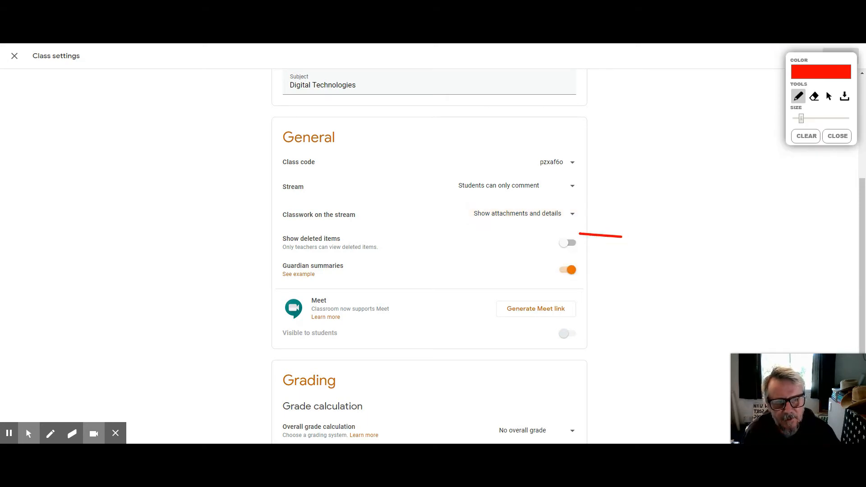
{"action": "left_click", "coordinate": [837, 136]}
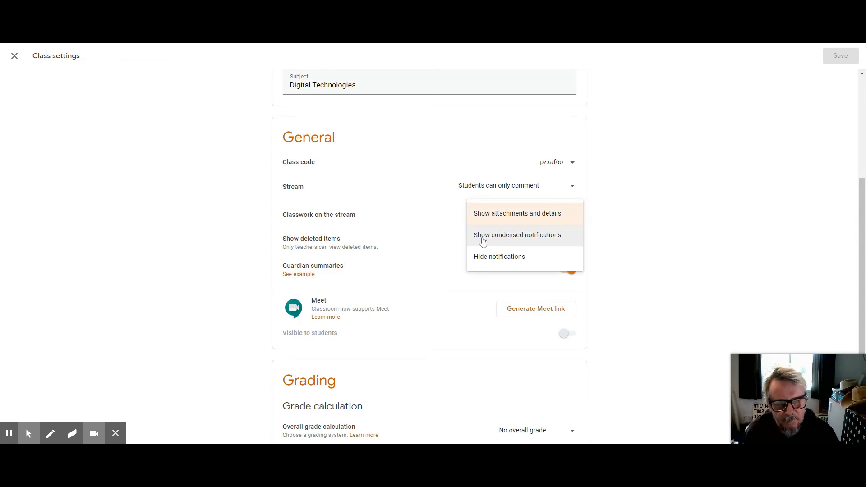
{"action": "mouse_move", "coordinate": [543, 242]}
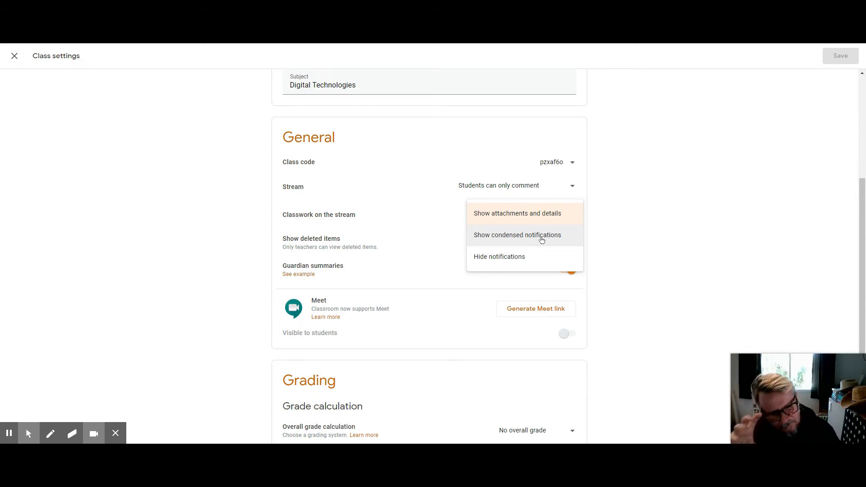
{"action": "mouse_move", "coordinate": [547, 241]}
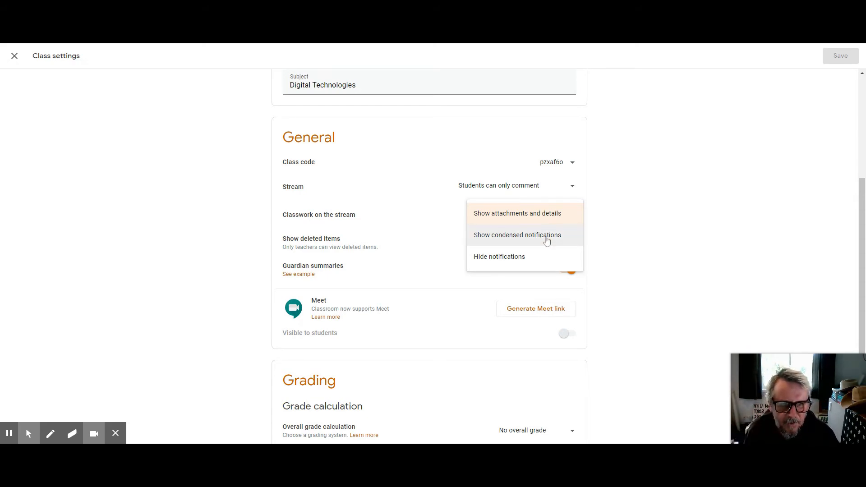
{"action": "mouse_move", "coordinate": [537, 217]}
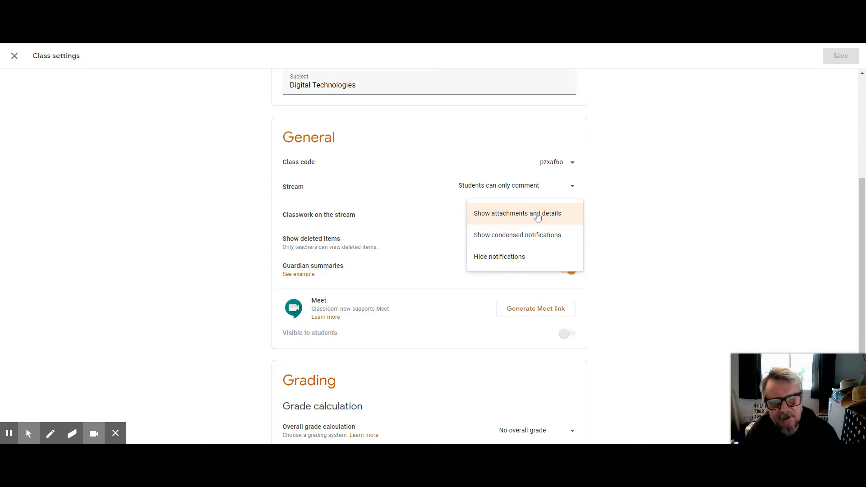
{"action": "left_click", "coordinate": [517, 213]}
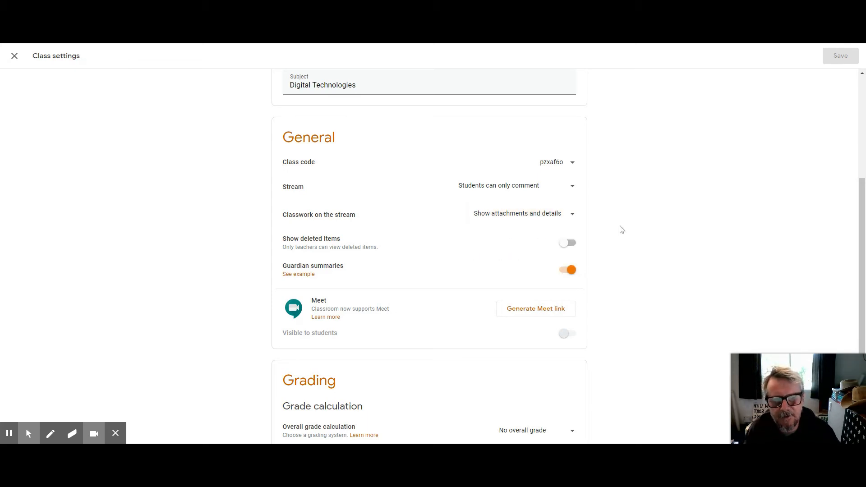
{"action": "scroll", "scroll_direction": "up", "scroll_amount": 3}
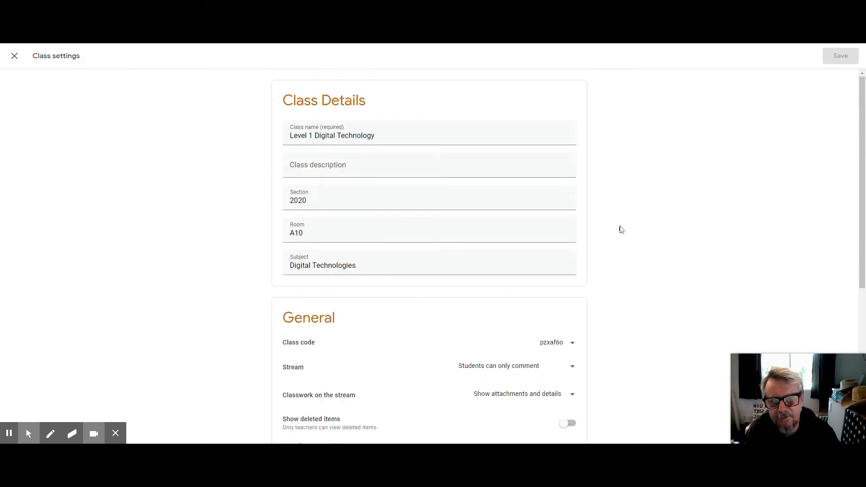
Close class settings and expand the COVID-19 Dashboard Usability Task on Classwork.
{"action": "left_click", "coordinate": [14, 56]}
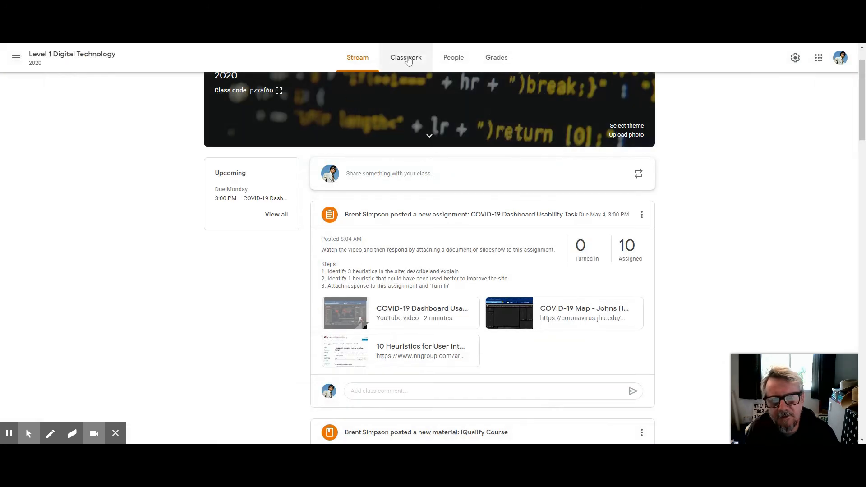
{"action": "left_click", "coordinate": [406, 57]}
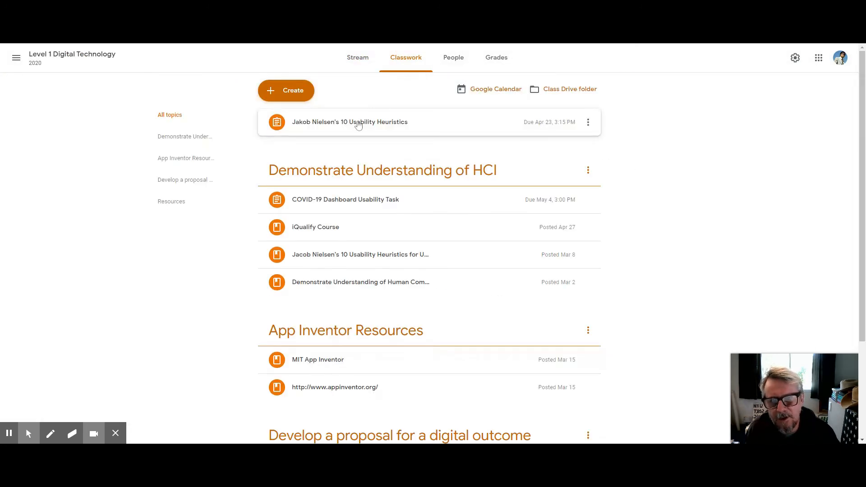
{"action": "mouse_move", "coordinate": [390, 138]}
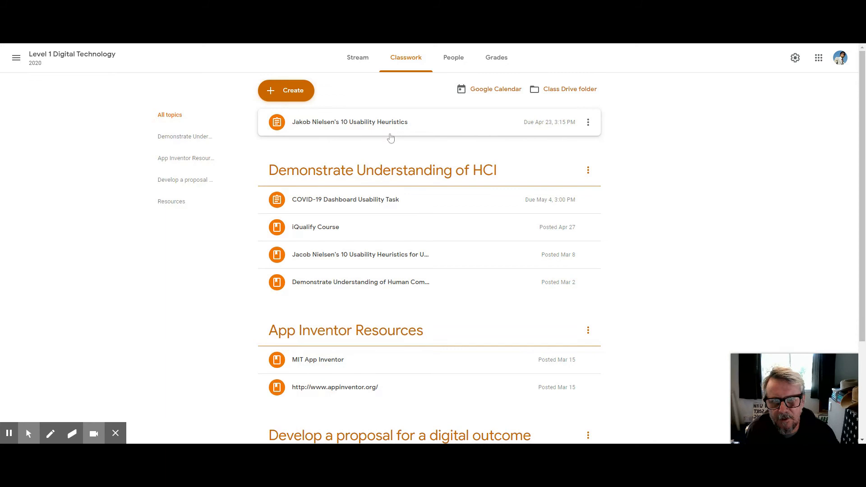
{"action": "mouse_move", "coordinate": [383, 199]}
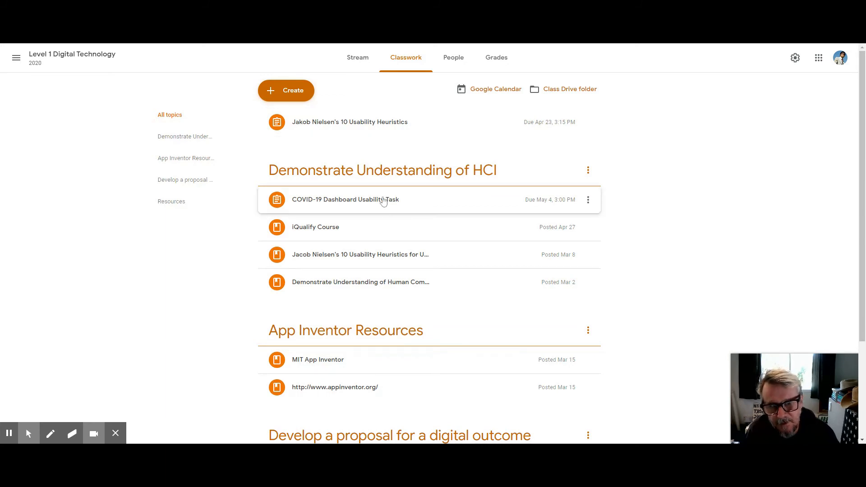
{"action": "left_click", "coordinate": [345, 200]}
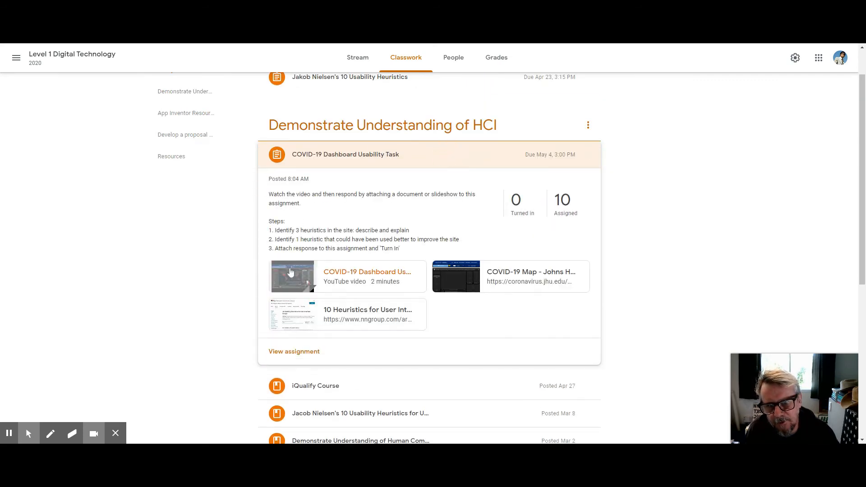
{"action": "mouse_move", "coordinate": [297, 204]}
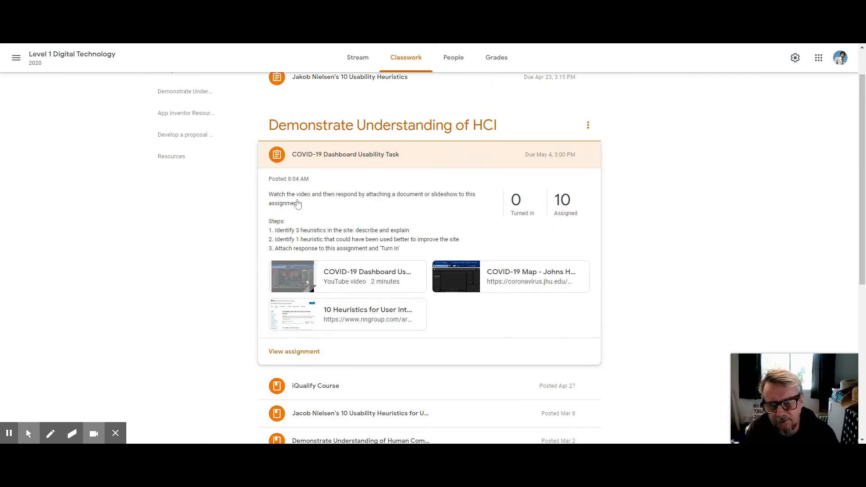
{"action": "mouse_move", "coordinate": [724, 235]}
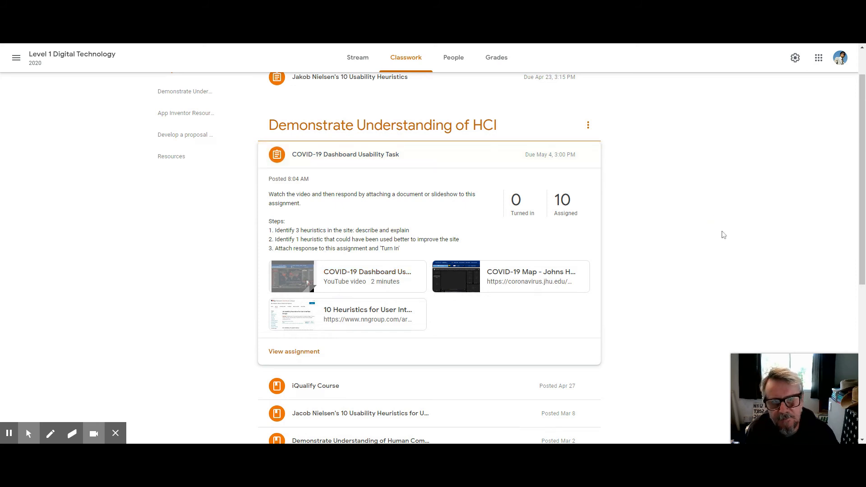
Scroll the Stream to the COVID-19 Dashboard Usability Task post with attachments.
{"action": "left_click", "coordinate": [358, 57]}
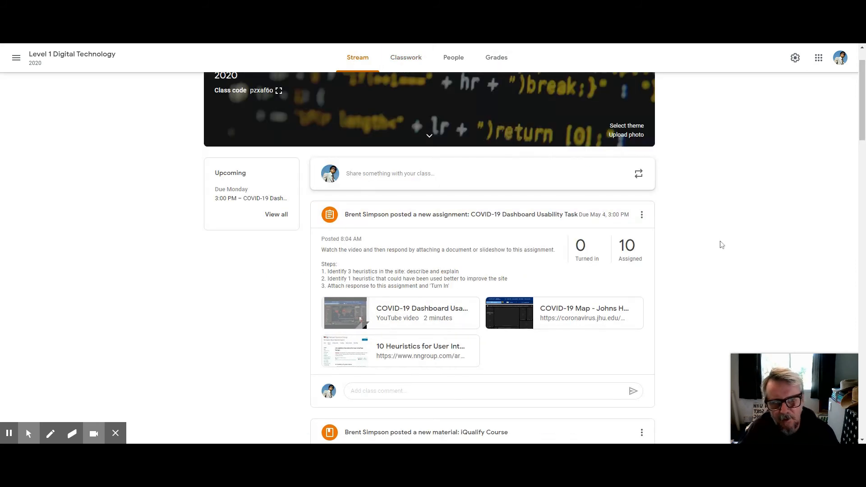
{"action": "scroll", "scroll_direction": "down", "scroll_amount": 3}
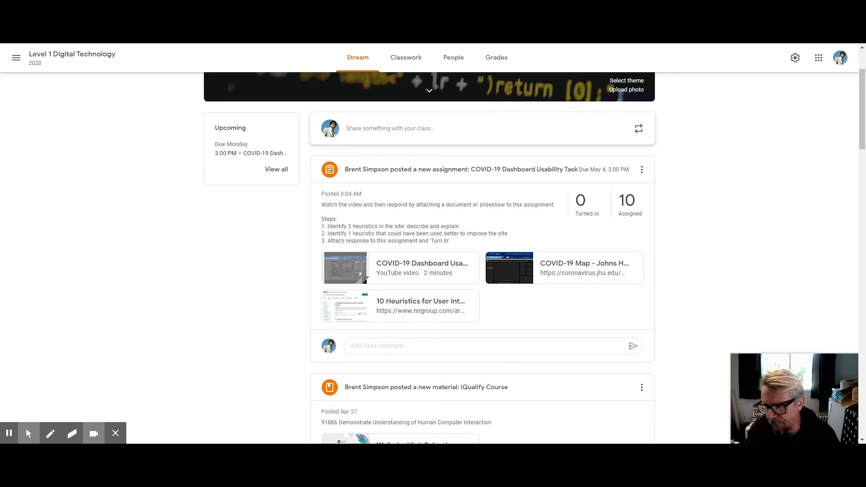
{"action": "mouse_move", "coordinate": [425, 322]}
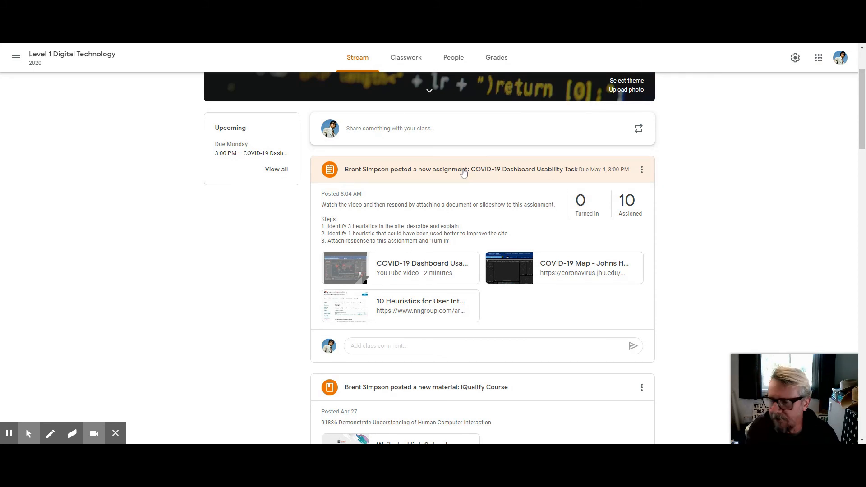
{"action": "mouse_move", "coordinate": [463, 172]}
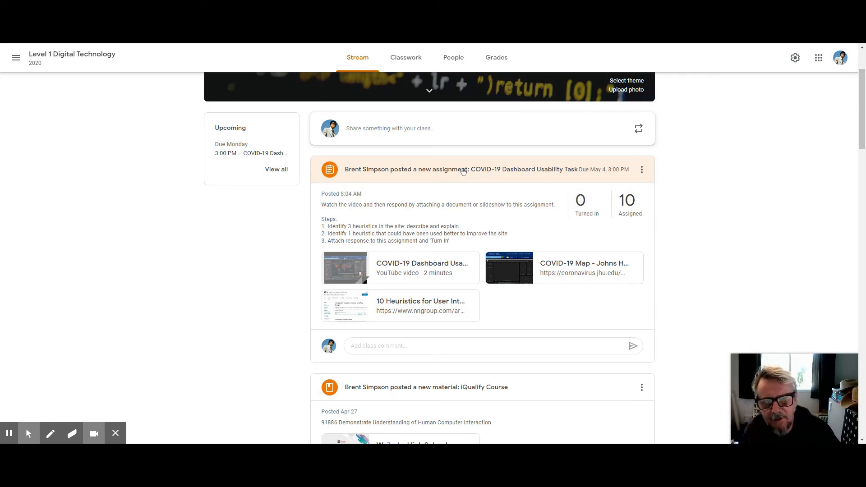
{"action": "mouse_move", "coordinate": [827, 72]}
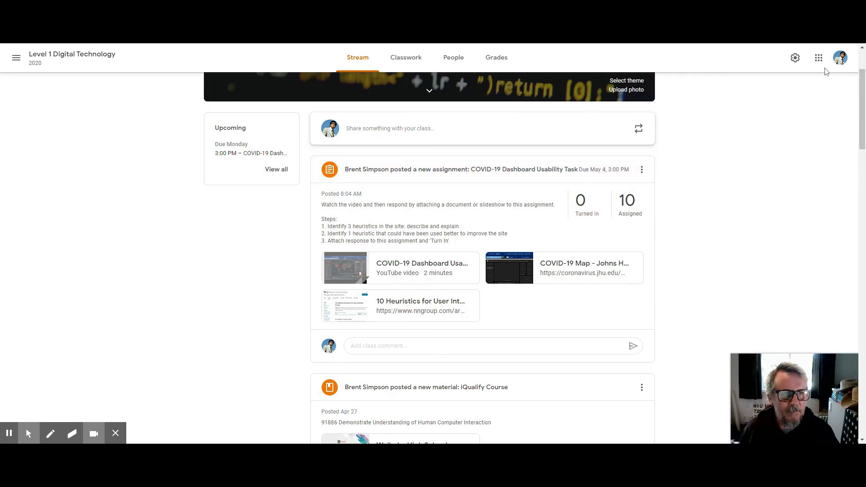
Keep Stream at 'Students can only comment' and classwork at 'Show attachments and details'.
{"action": "left_click", "coordinate": [795, 57]}
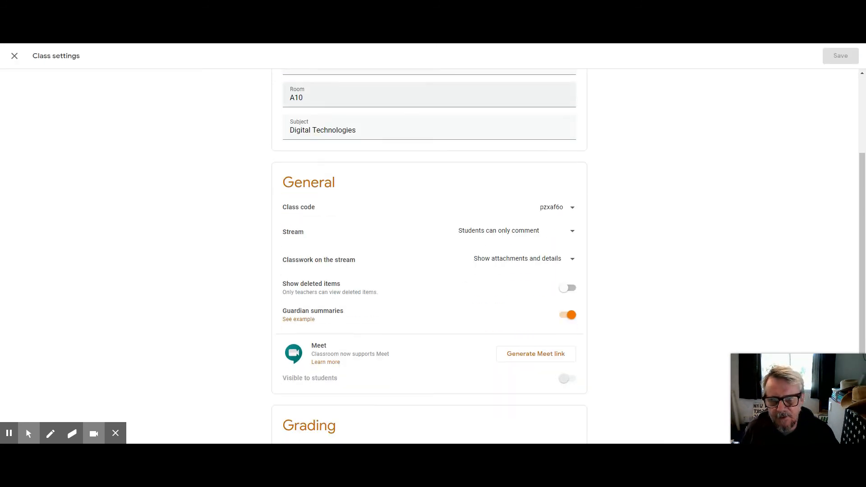
{"action": "left_click", "coordinate": [572, 231]}
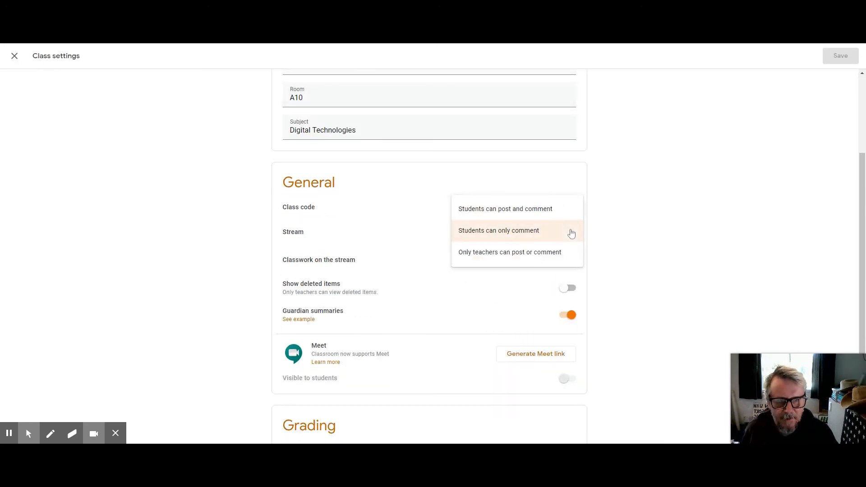
{"action": "left_click", "coordinate": [498, 231]}
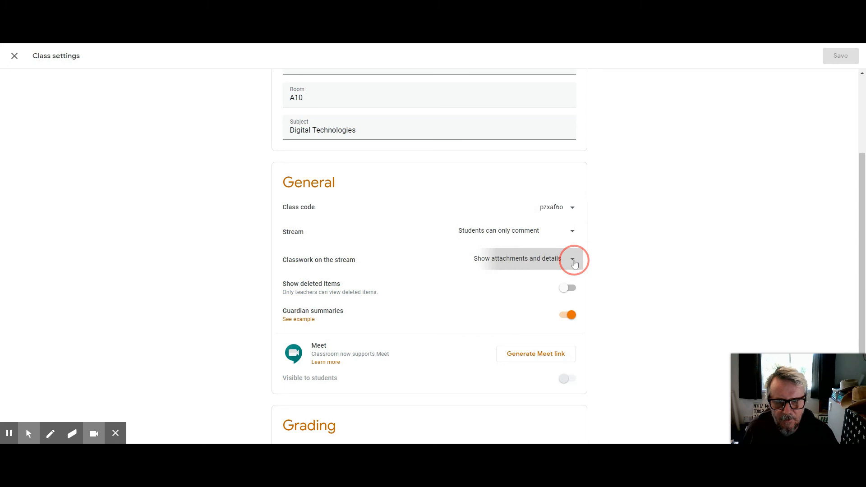
{"action": "left_click", "coordinate": [574, 260]}
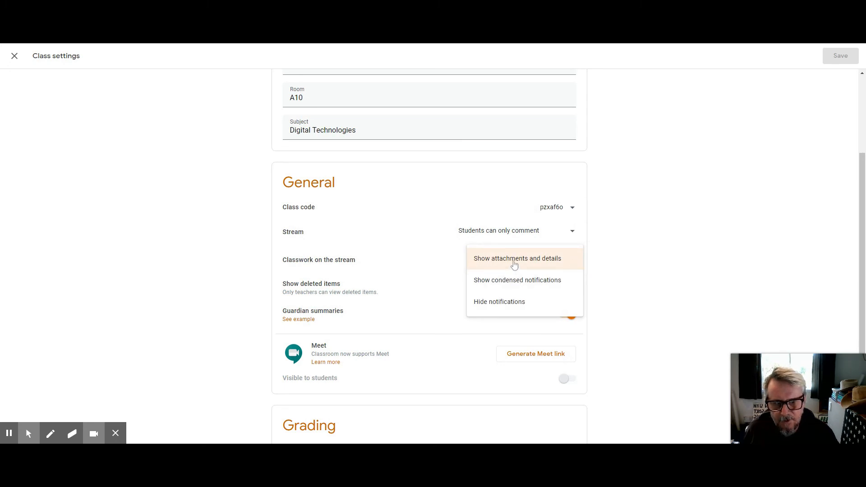
{"action": "left_click", "coordinate": [517, 258]}
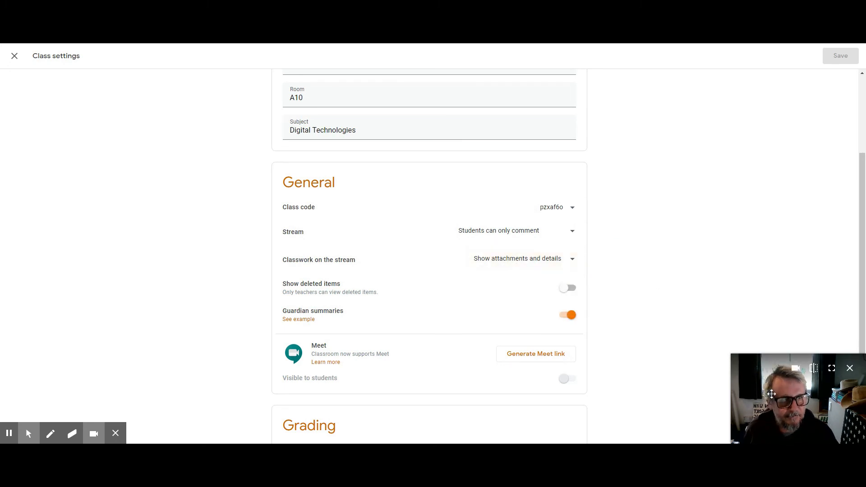